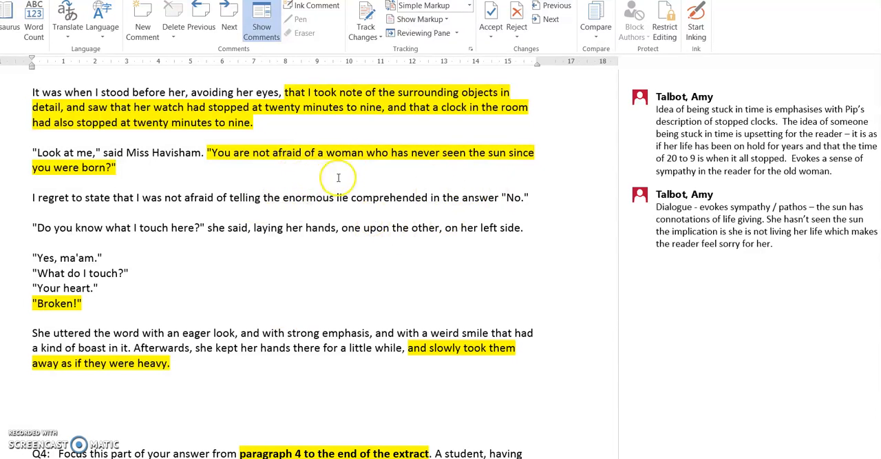
pyautogui.moveTo(496, 178)
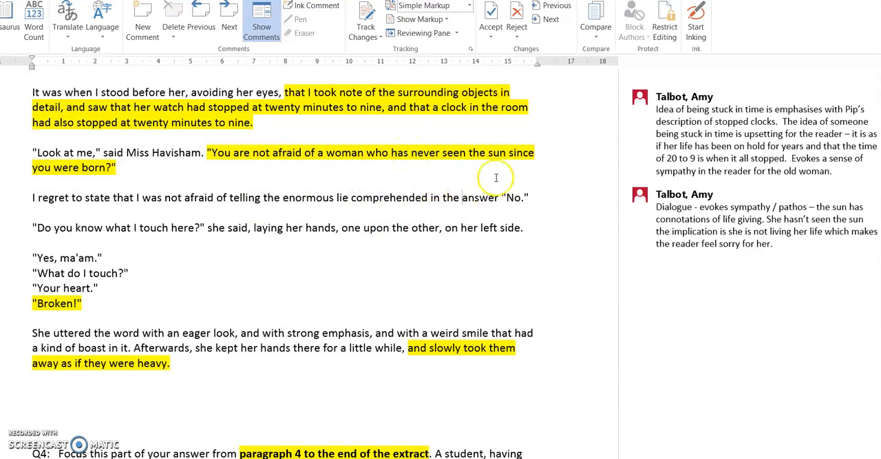
pyautogui.moveTo(454, 182)
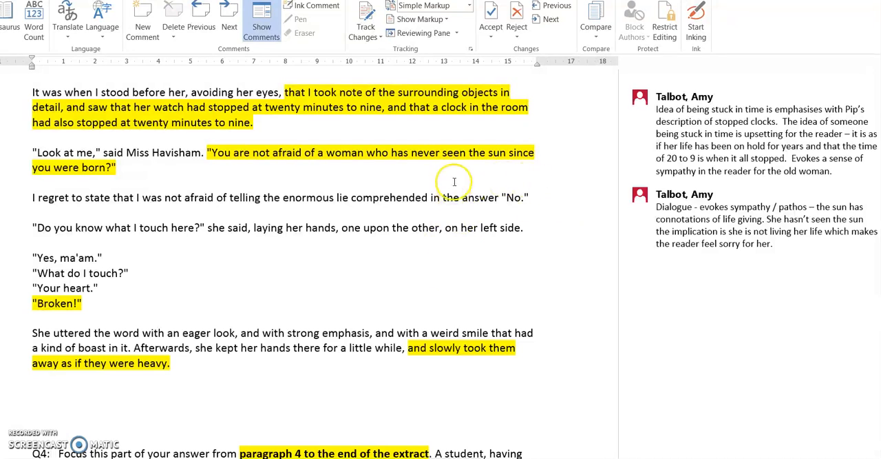
pyautogui.moveTo(543, 160)
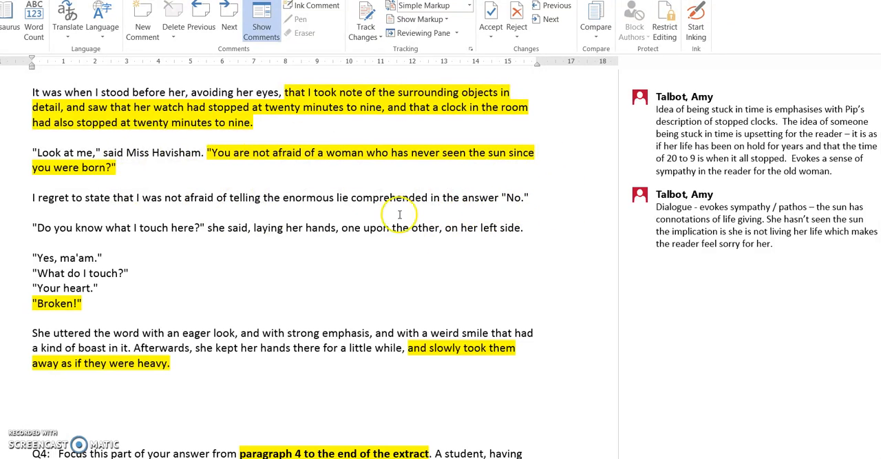
pyautogui.moveTo(465, 163)
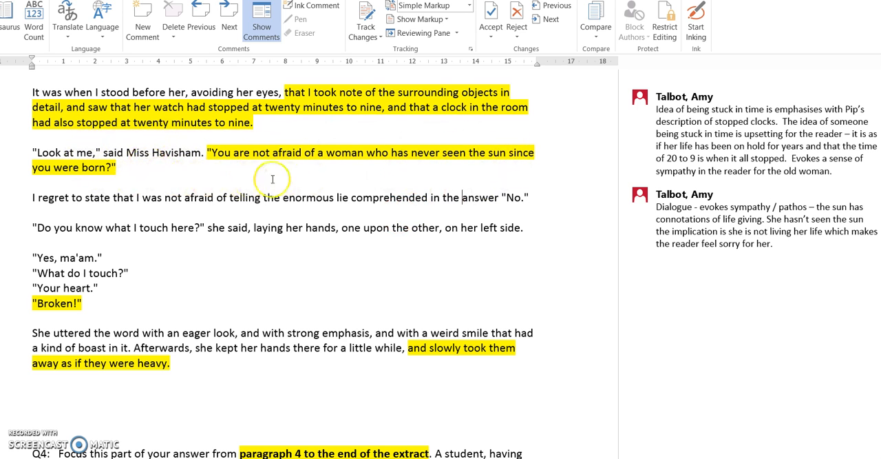
pyautogui.moveTo(512, 162)
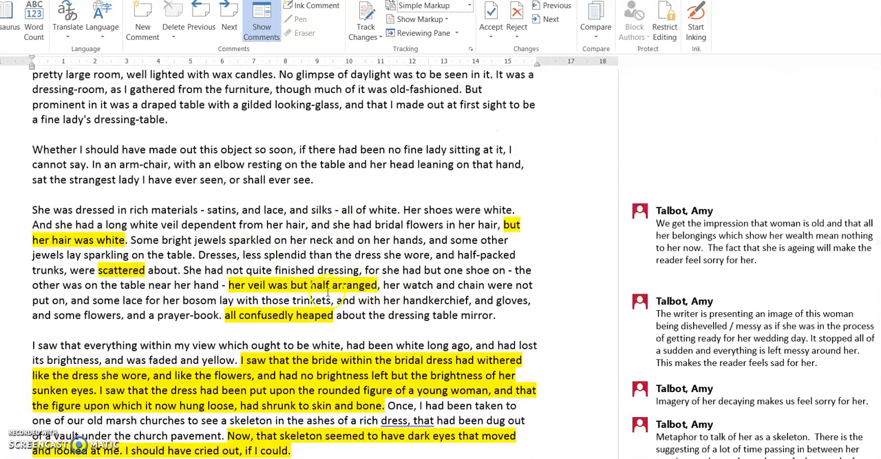
# Step: Add a comment on "Broken!" beginning by identifying it as an exclamatory sentence
pyautogui.scroll(-3)
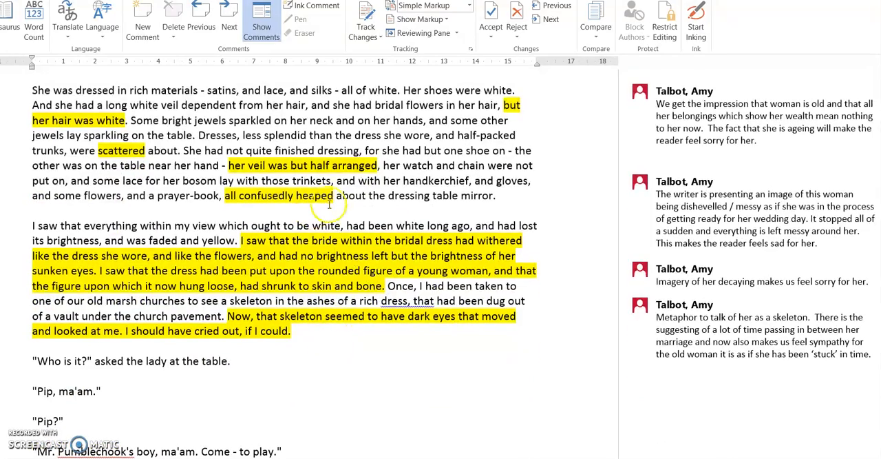
pyautogui.scroll(-3)
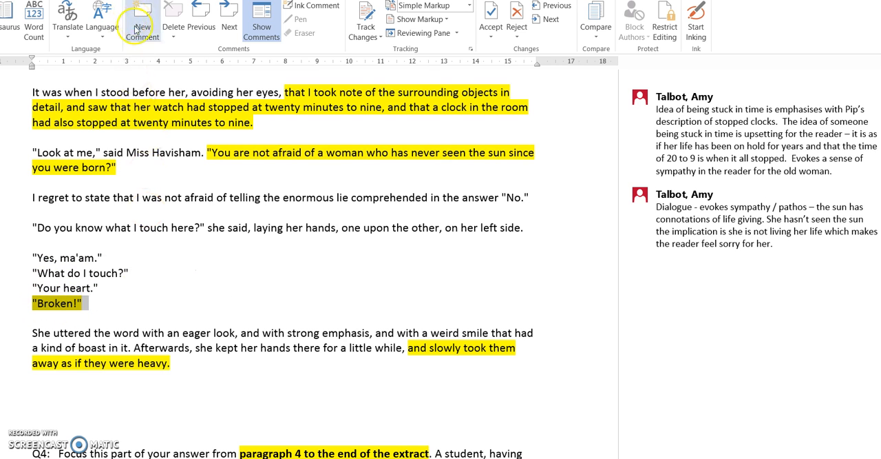
pyautogui.click(143, 21)
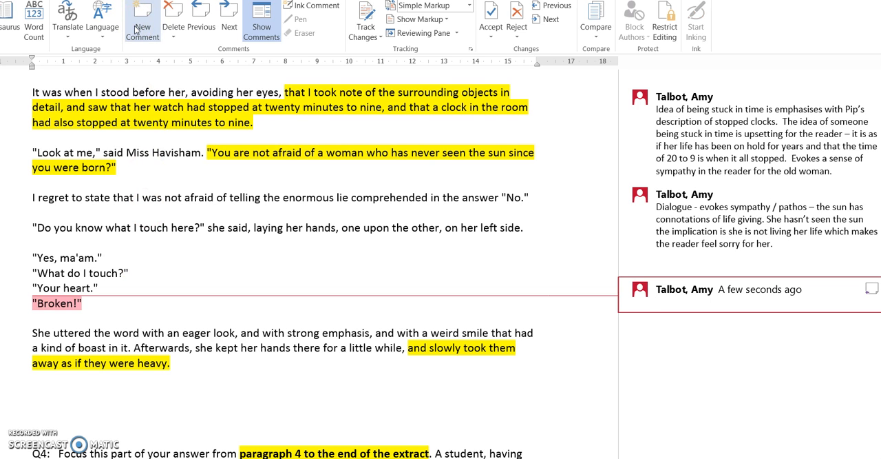
pyautogui.write('e')
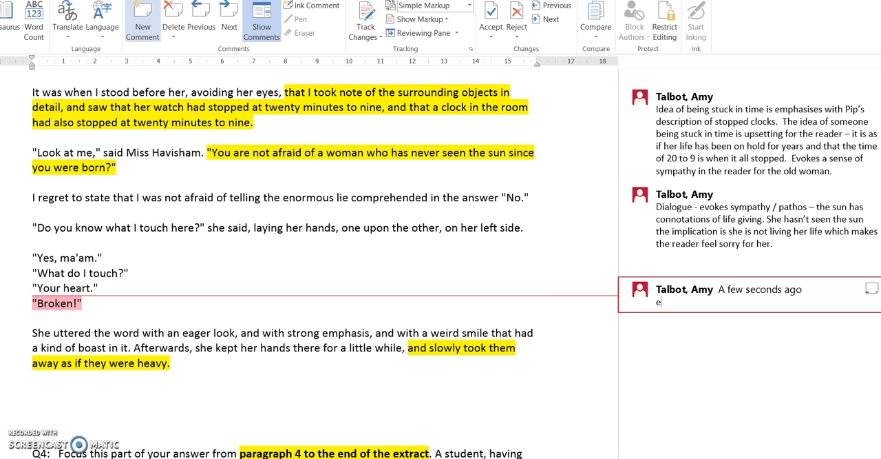
pyautogui.write('xclamatory sentence')
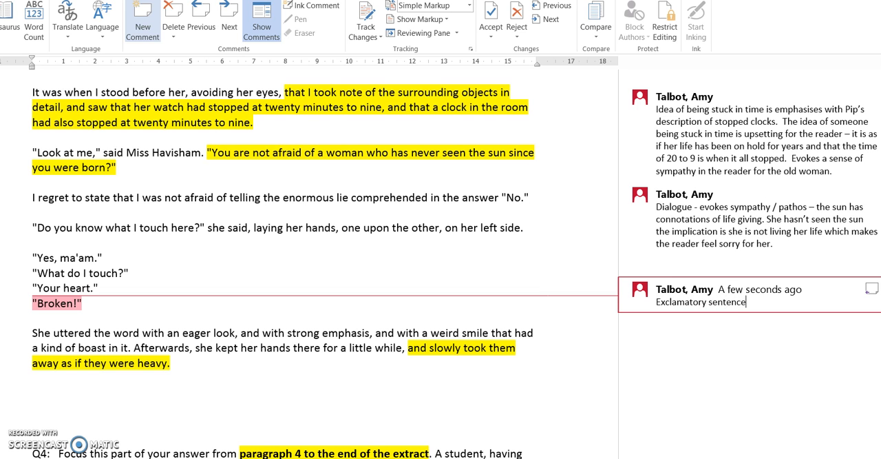
pyautogui.write('-')
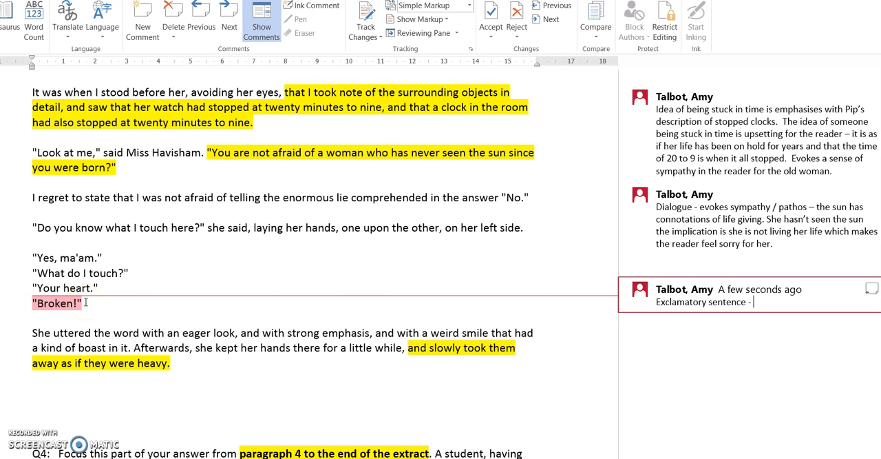
pyautogui.moveTo(58, 303)
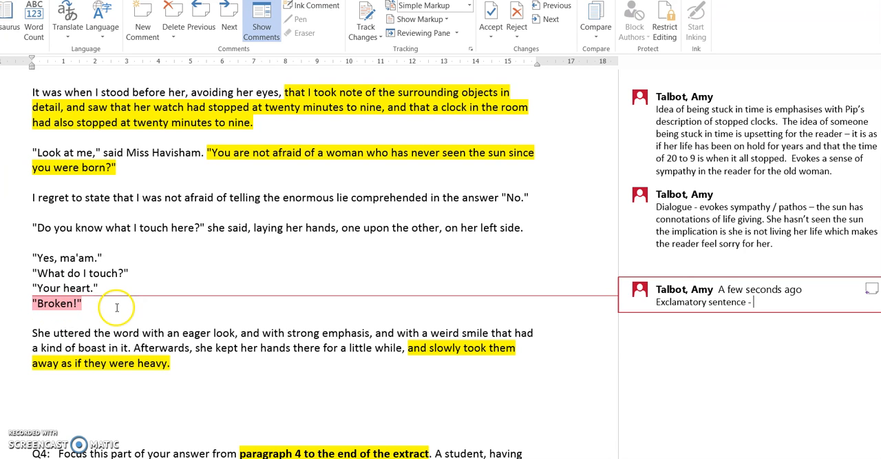
pyautogui.moveTo(151, 306)
pyautogui.write('– conveys emotion of sadness of having her heart broken.')
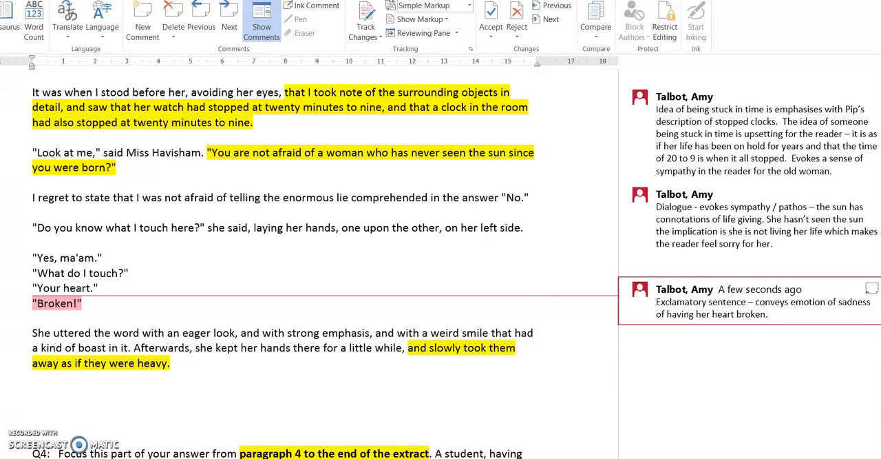
# Step: Finish the comment noting the heartbroken sadness makes the reader feel sympathy for her
pyautogui.click(771, 314)
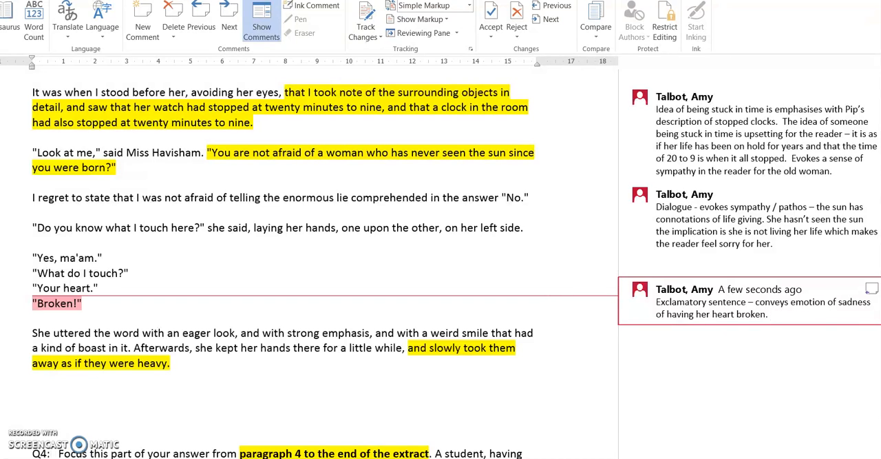
pyautogui.write('the reader')
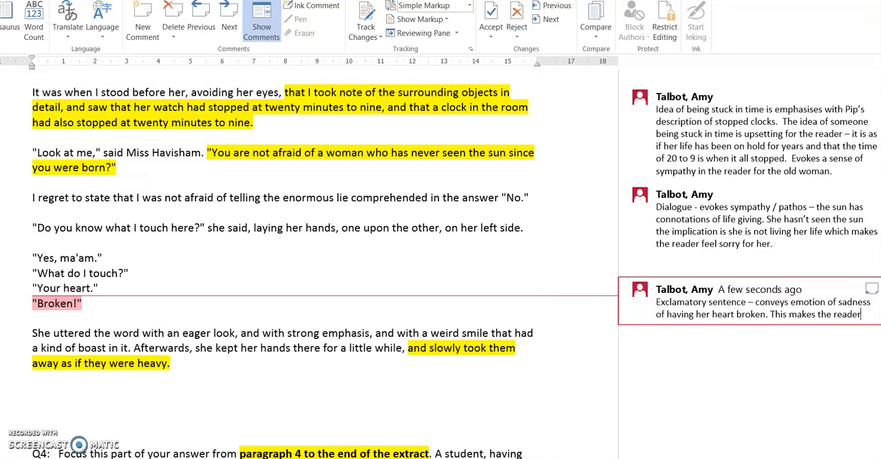
pyautogui.write('feel sy')
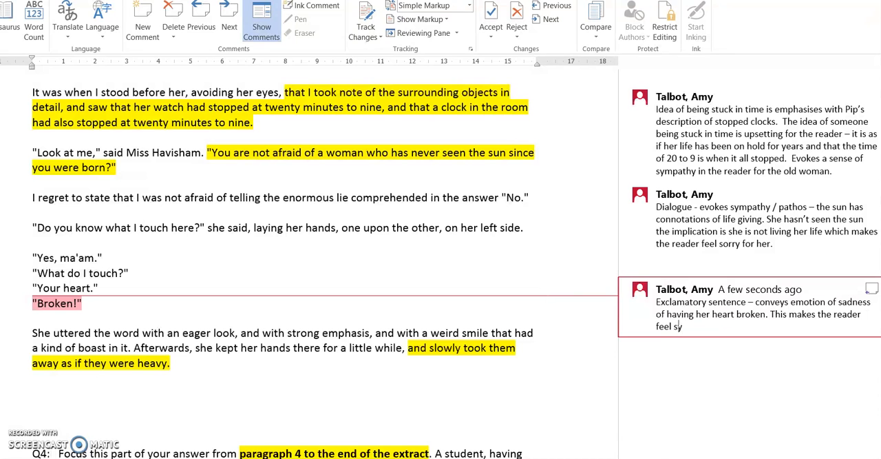
pyautogui.write('mpathy her.')
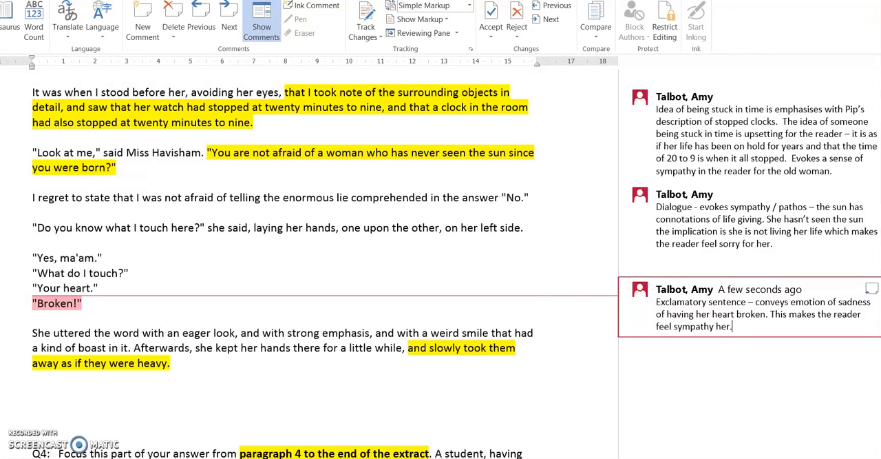
pyautogui.moveTo(463, 315)
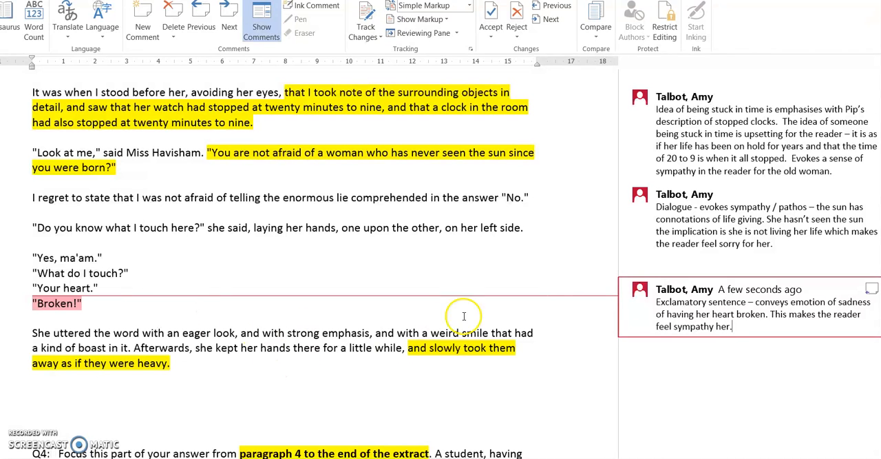
pyautogui.scroll(-3)
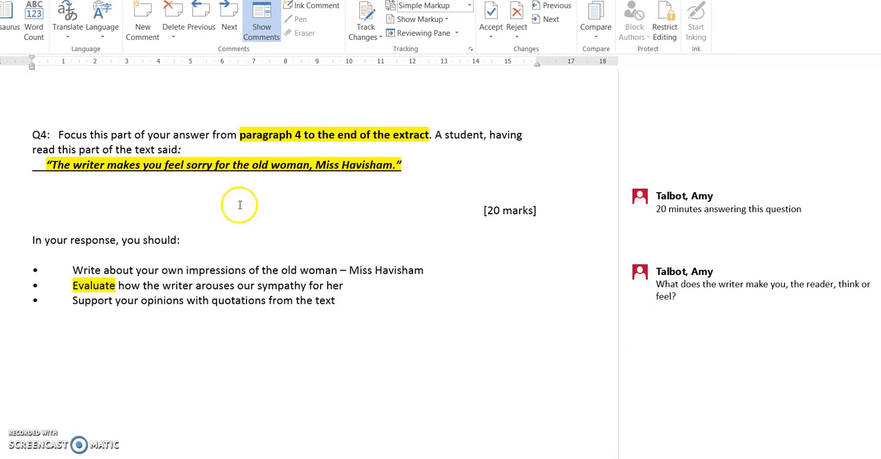
pyautogui.moveTo(157, 172)
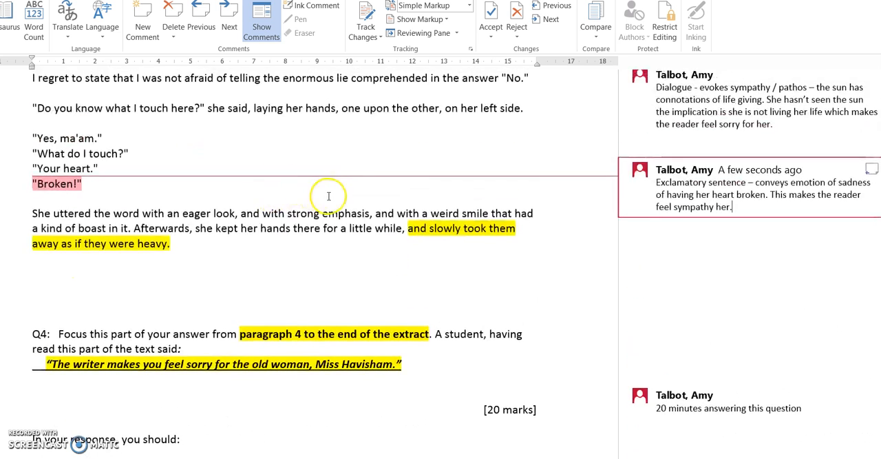
pyautogui.moveTo(113, 212)
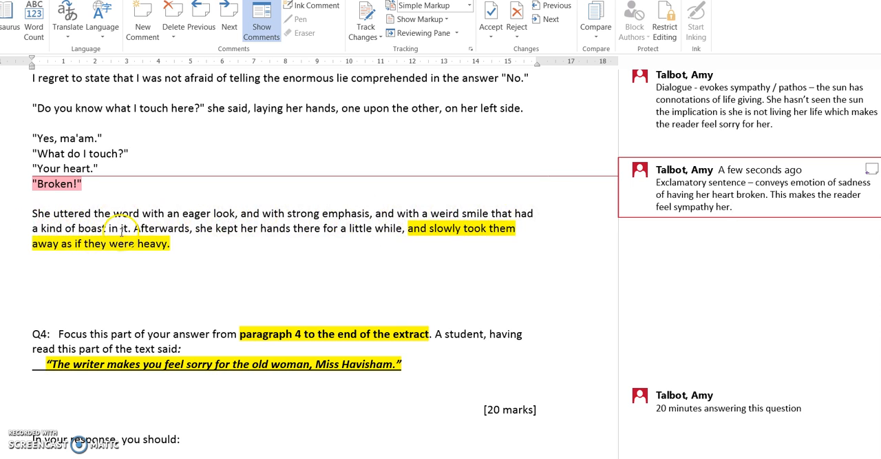
pyautogui.moveTo(355, 235)
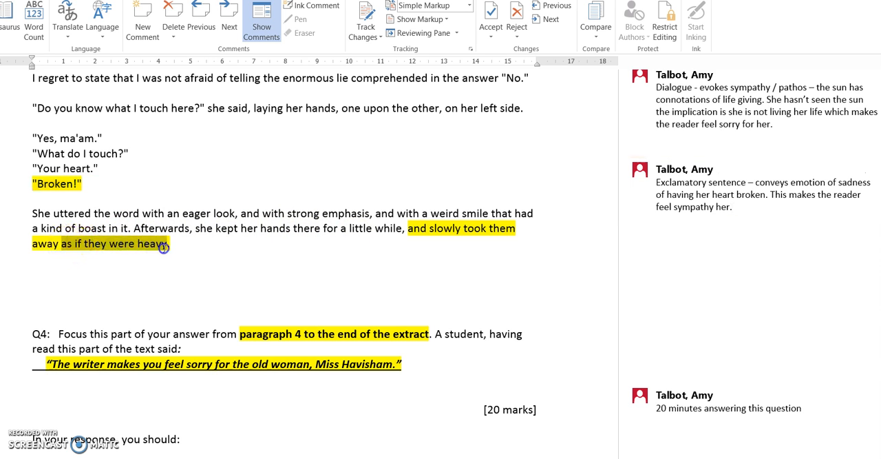
# Step: Attach a new comment to the highlighted phrase "as if they were heavy"
pyautogui.click(142, 17)
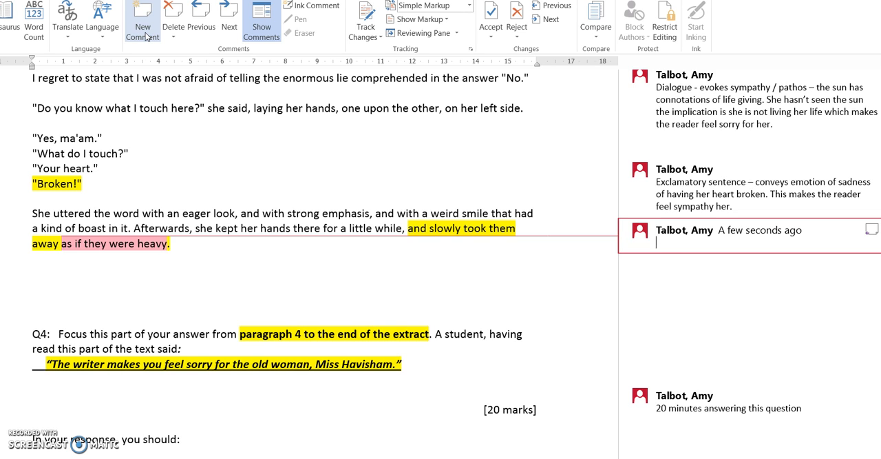
# Step: Write that heavy hands imply sadness and lack of energy, and again a lifelessness
pyautogui.write('Heavy')
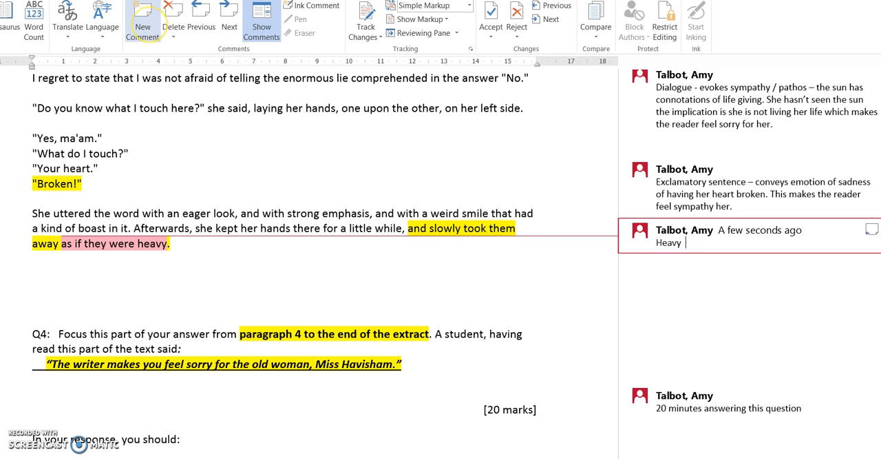
pyautogui.write('hands')
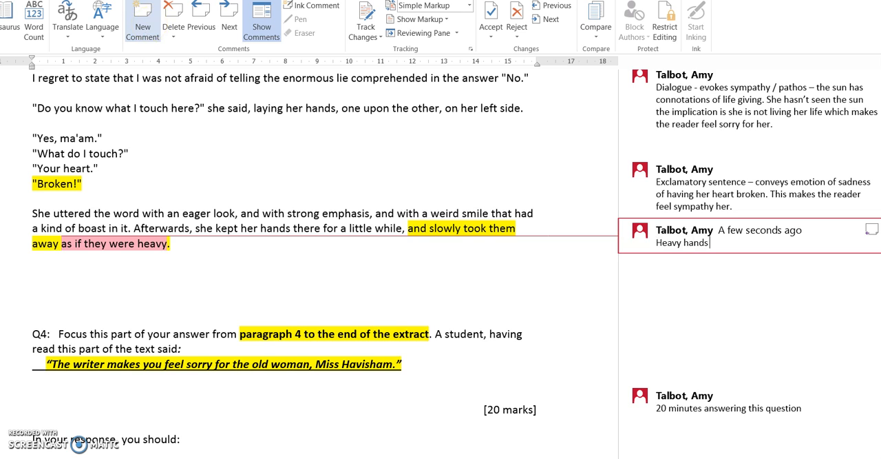
pyautogui.write('implies to me that sadness and lack of ener')
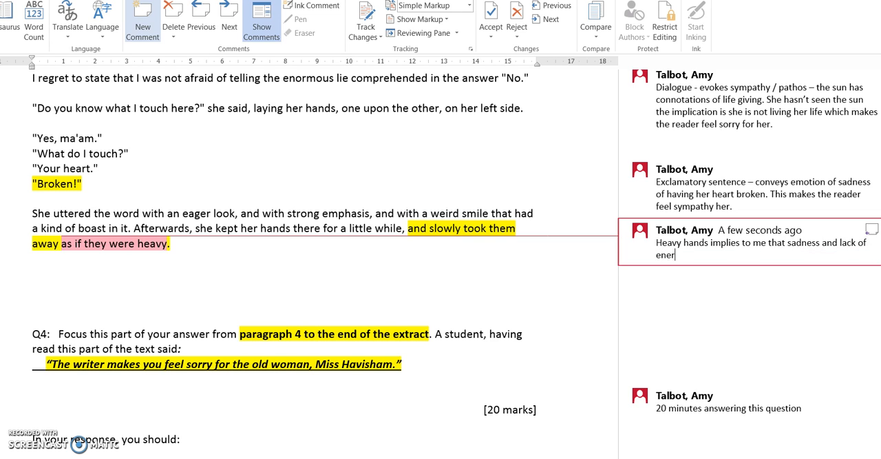
pyautogui.write('gy')
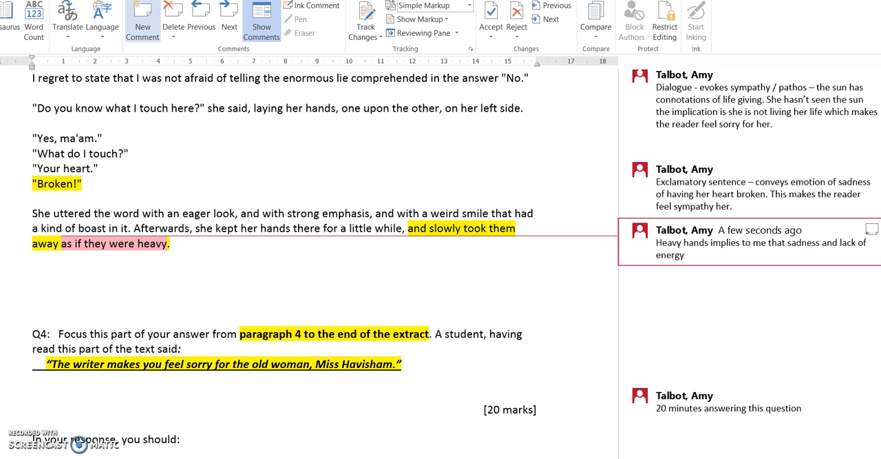
pyautogui.click(684, 255)
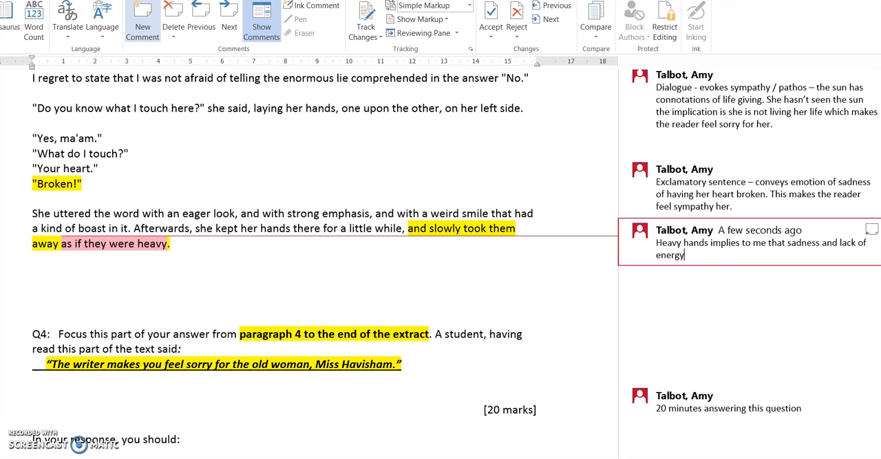
pyautogui.write(', again there')
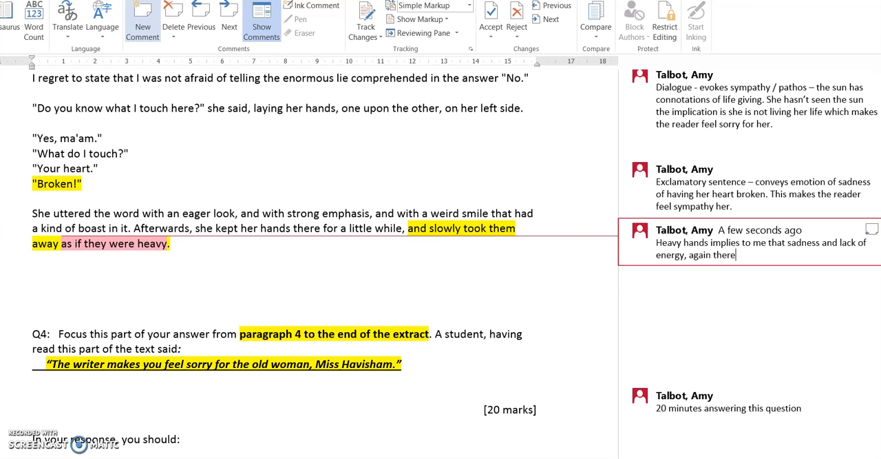
pyautogui.write('is a lifele')
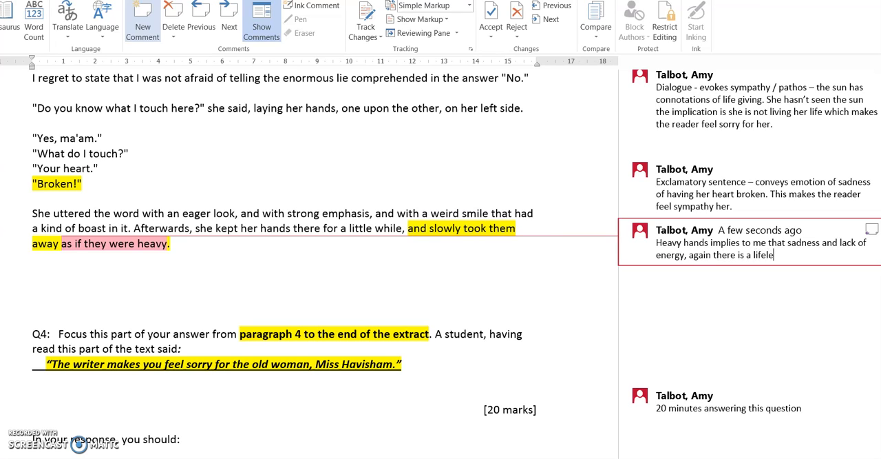
pyautogui.write('ssness about her because')
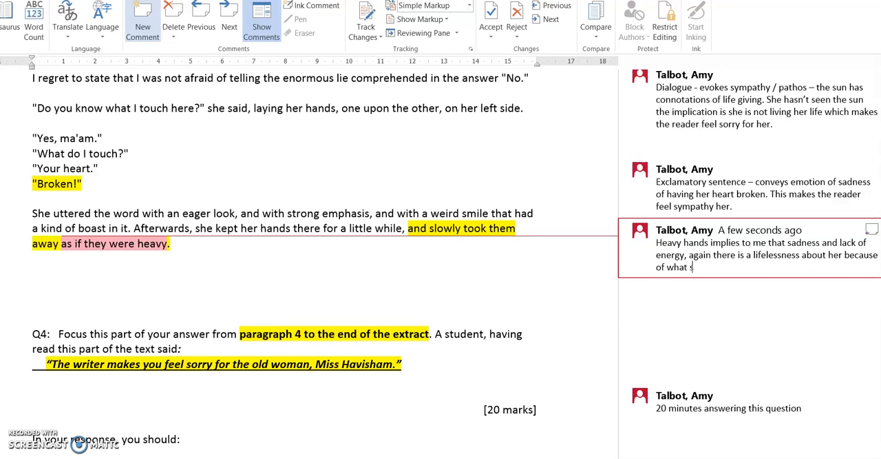
# Step: Continue that she seems depressed after what she has gone through, evoking sadness for the reader
pyautogui.write('he has go')
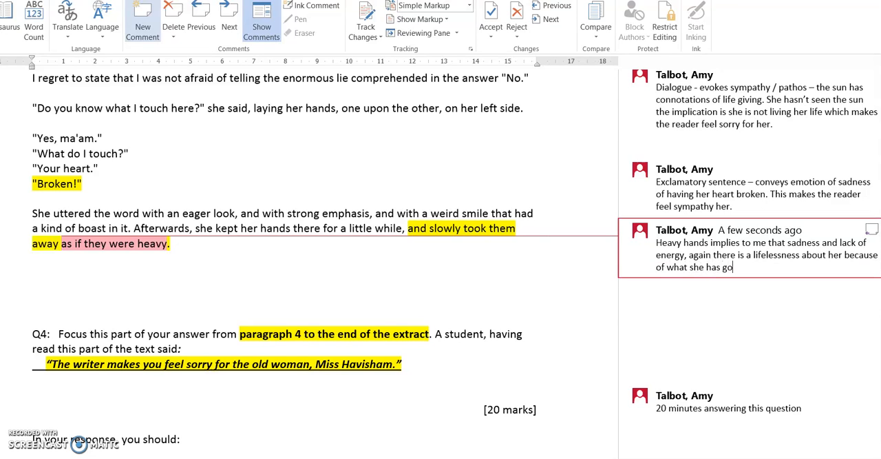
pyautogui.write('ne through.')
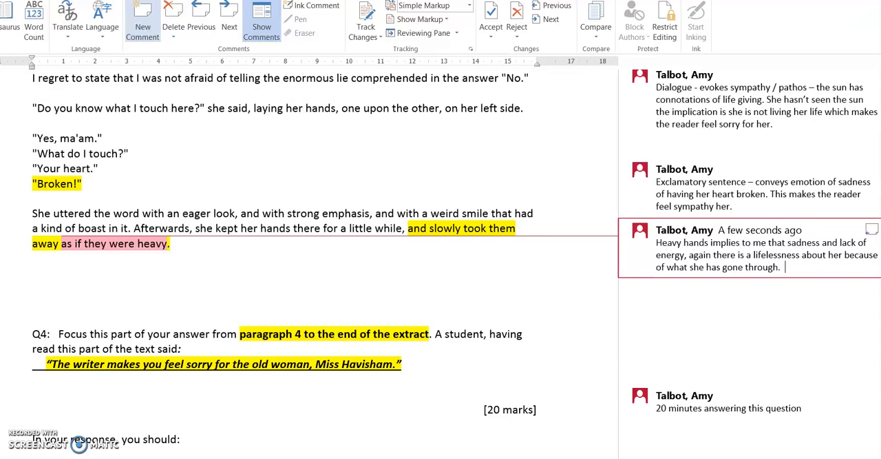
pyautogui.write('She seems')
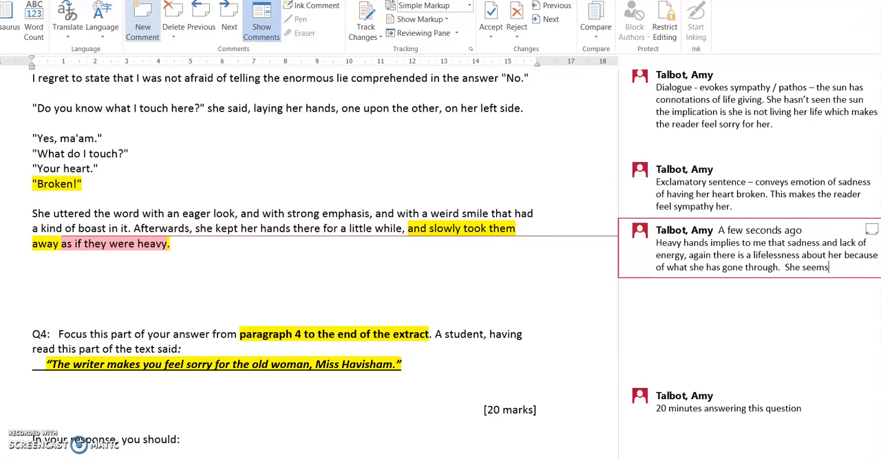
pyautogui.write('depressed')
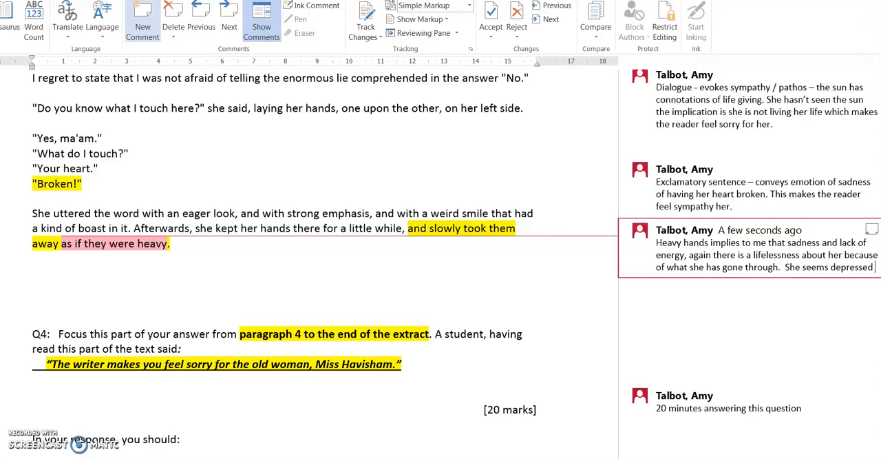
pyautogui.write('which')
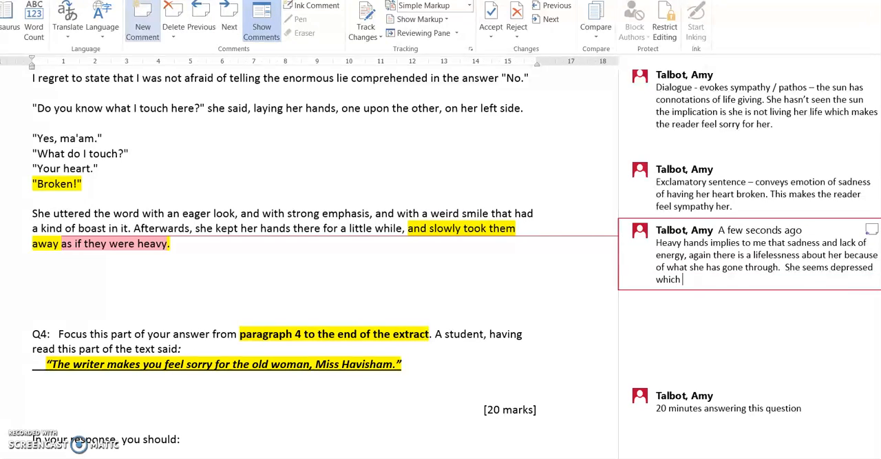
pyautogui.write('evokes a')
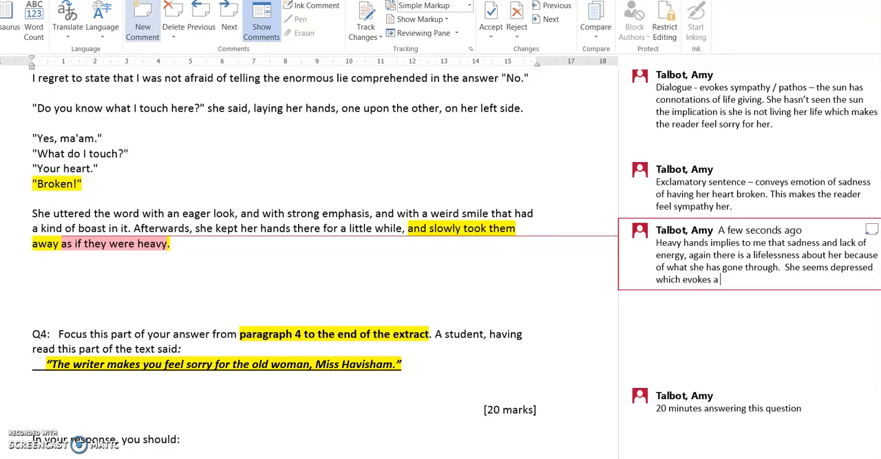
pyautogui.write('feeling of s')
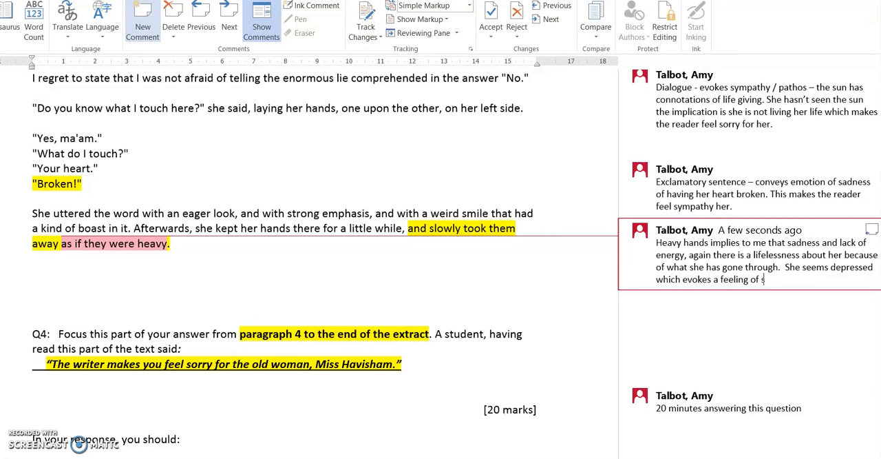
pyautogui.write('adness for re')
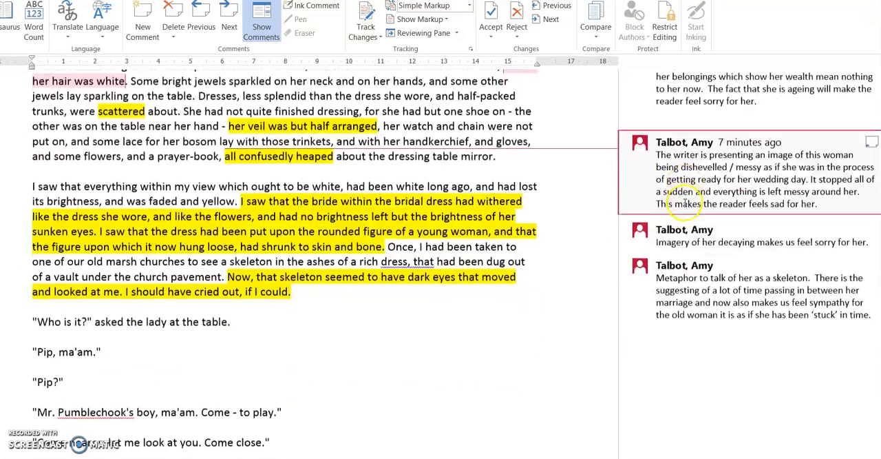
pyautogui.scroll(-3)
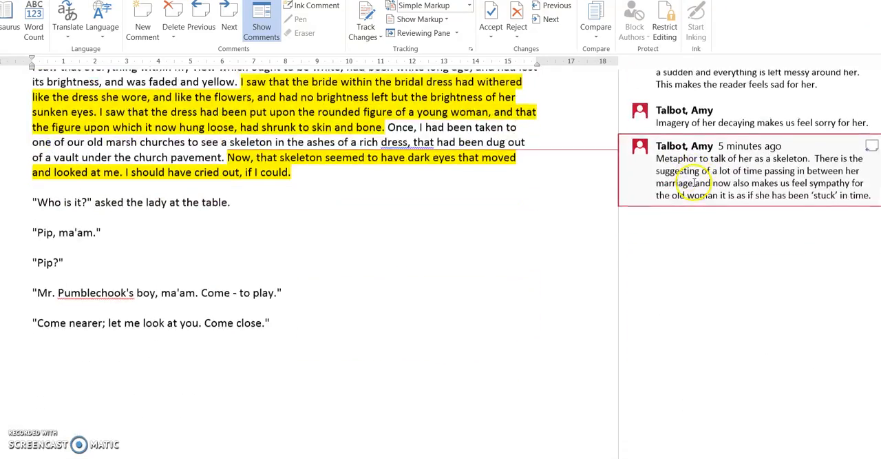
pyautogui.scroll(-3)
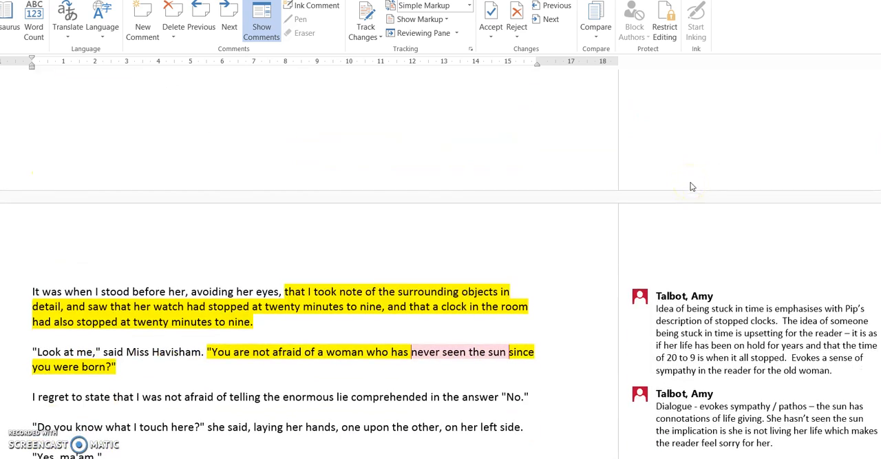
pyautogui.moveTo(523, 256)
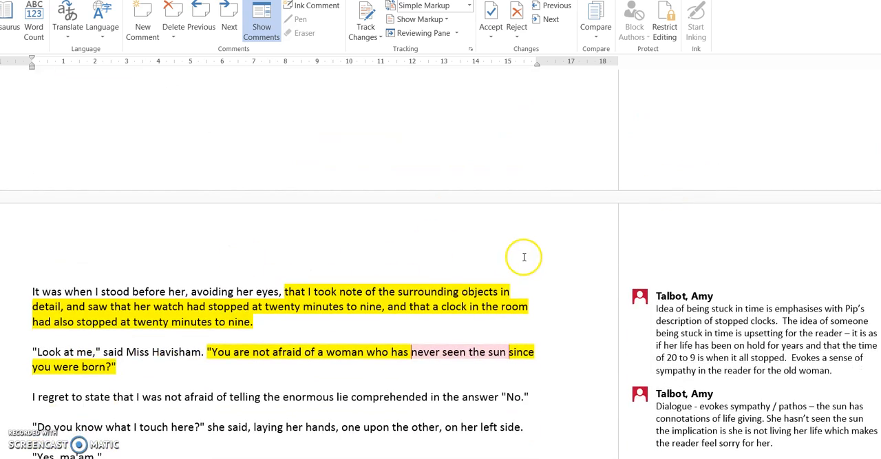
pyautogui.scroll(-3)
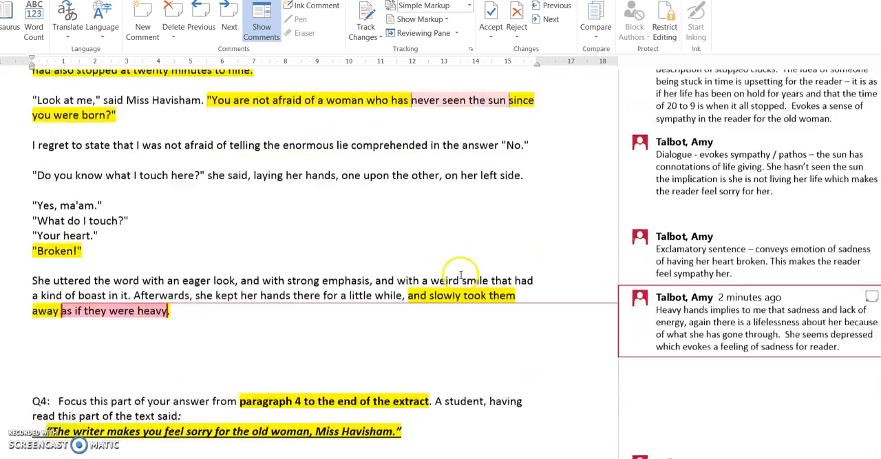
pyautogui.scroll(-3)
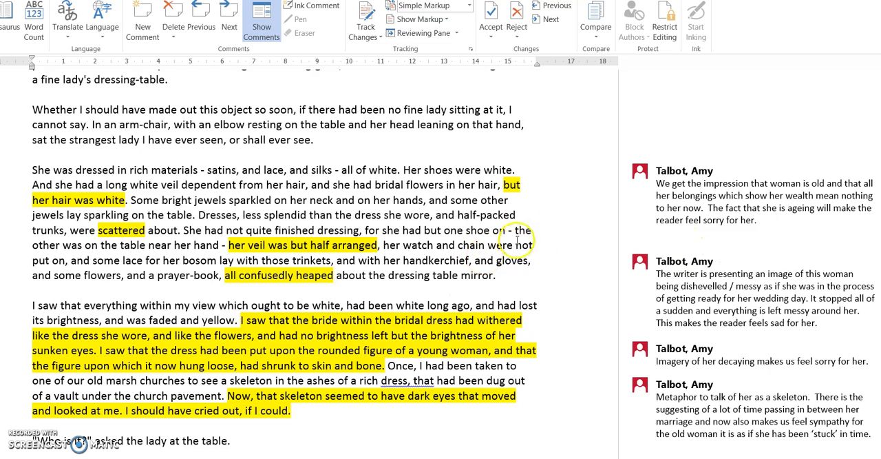
pyautogui.scroll(-3)
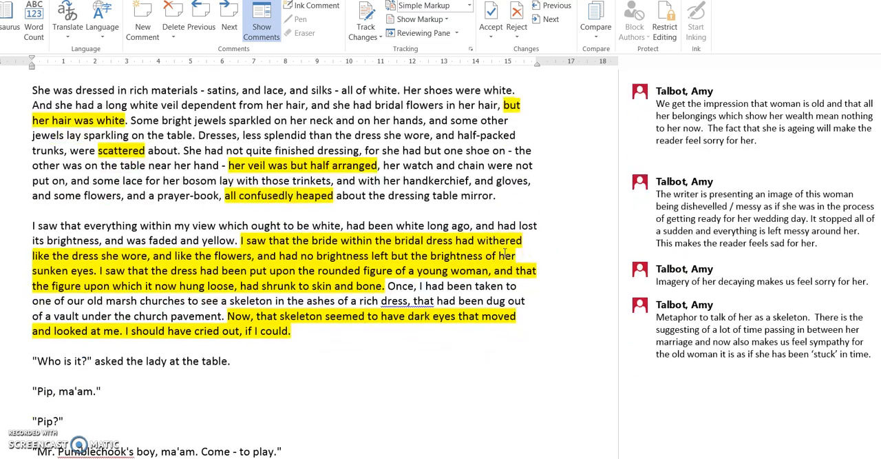
pyautogui.scroll(-3)
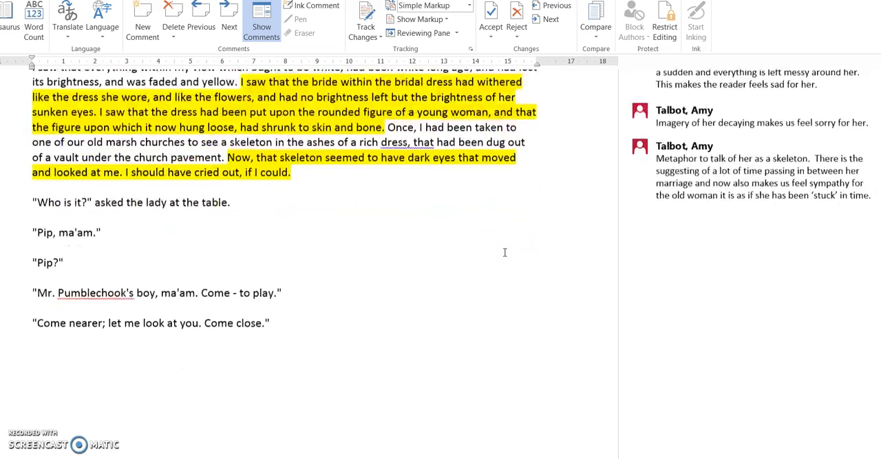
pyautogui.scroll(-3)
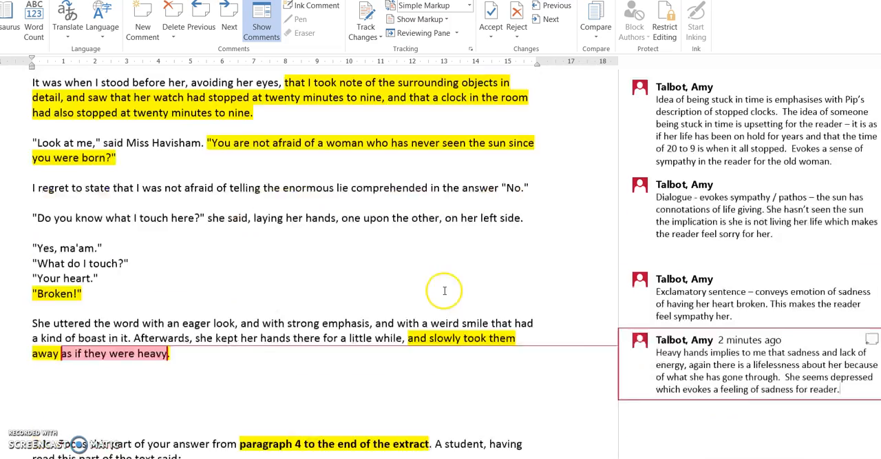
pyautogui.scroll(-3)
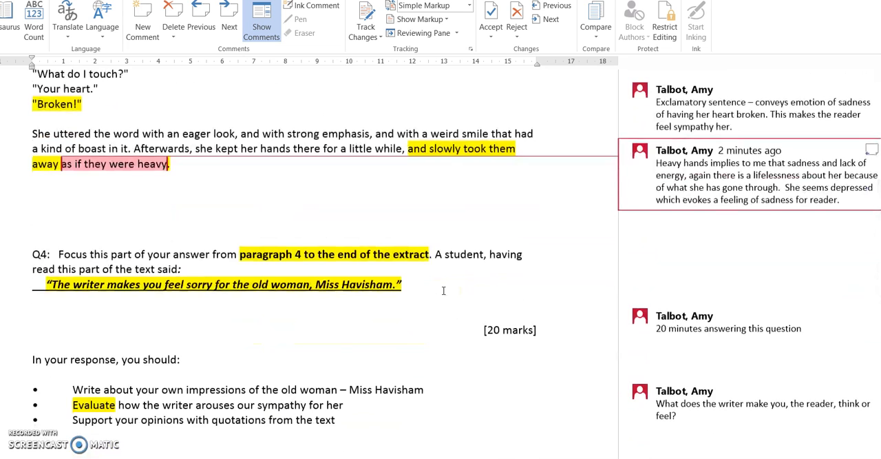
# Step: Scroll through the "Broken!" and heavy-hands comments while highlighting their key explanations yellow
pyautogui.scroll(-3)
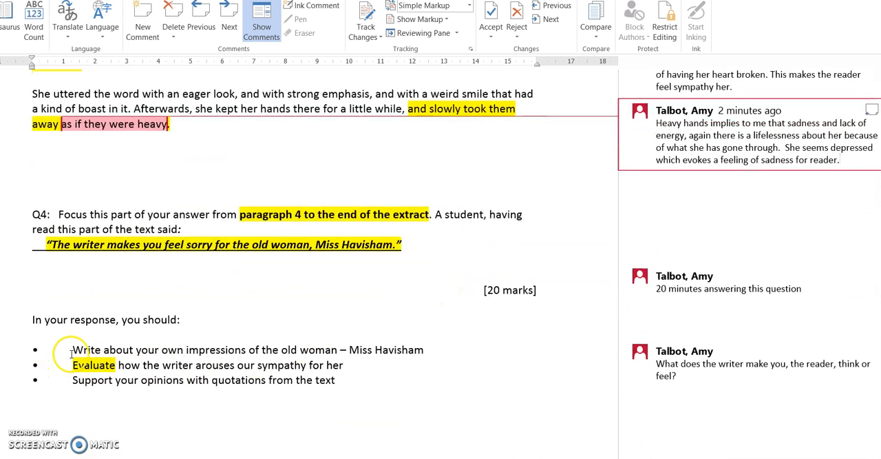
pyautogui.moveTo(394, 350)
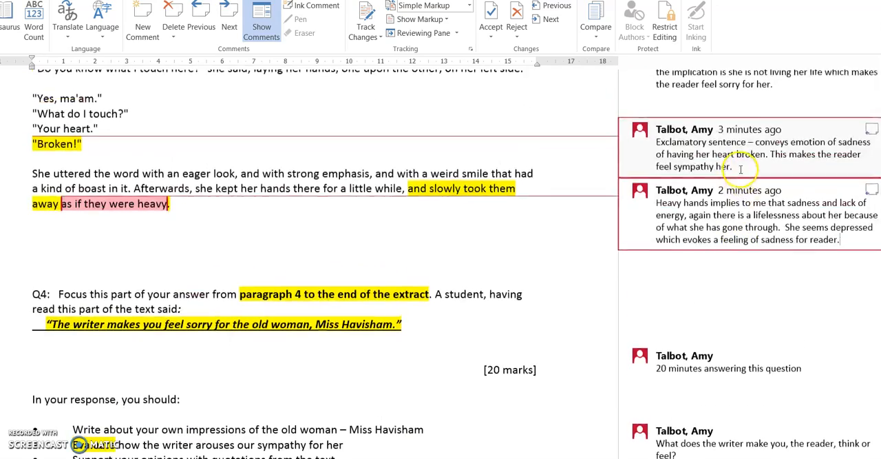
pyautogui.scroll(-3)
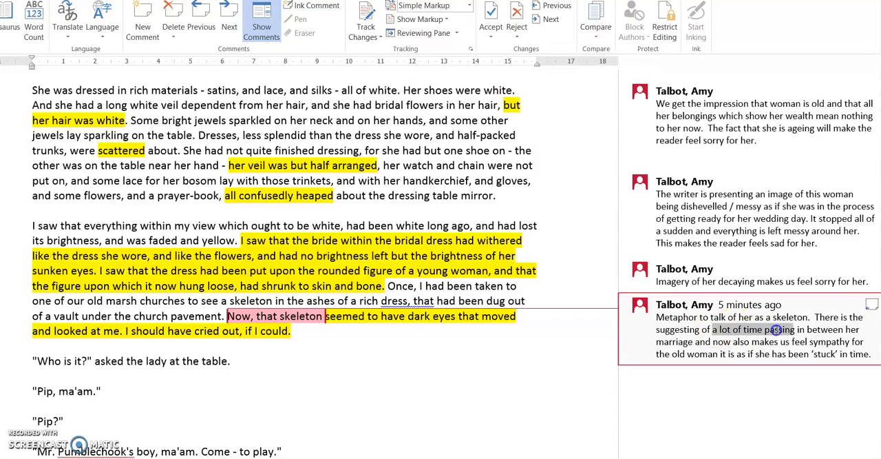
pyautogui.scroll(-3)
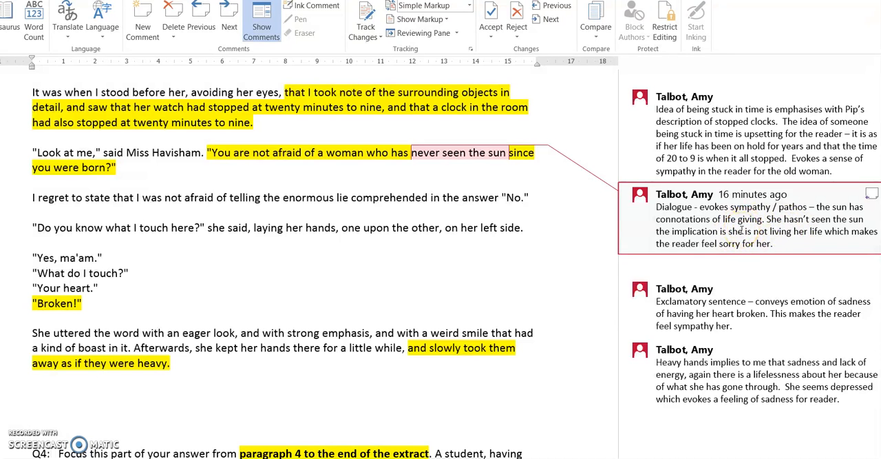
pyautogui.scroll(-3)
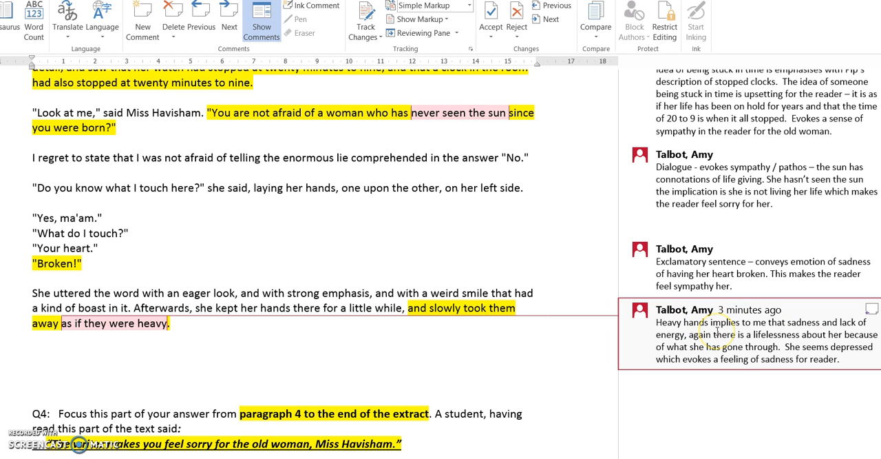
pyautogui.scroll(-3)
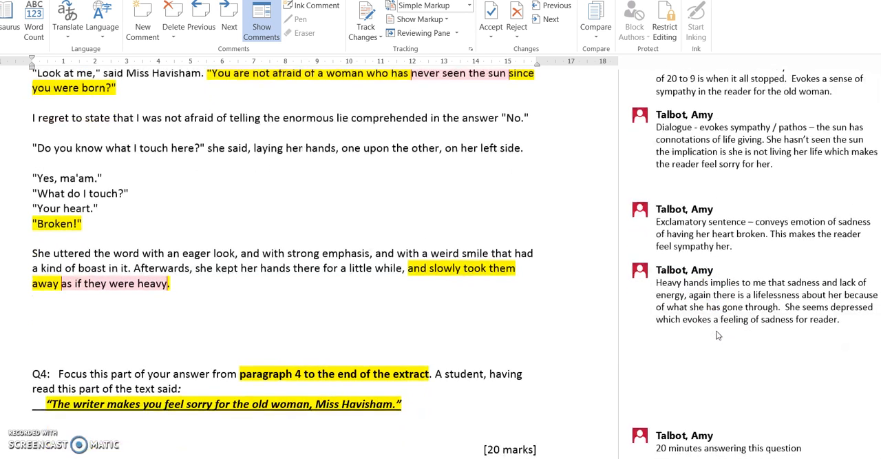
pyautogui.scroll(-3)
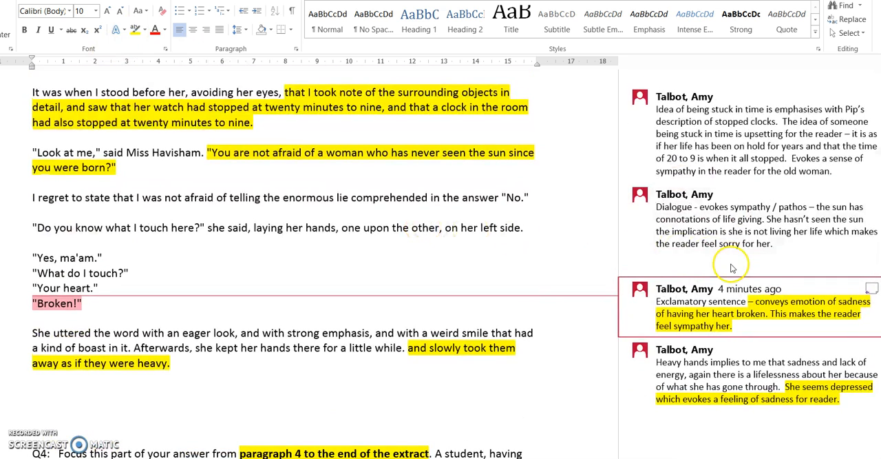
pyautogui.click(757, 219)
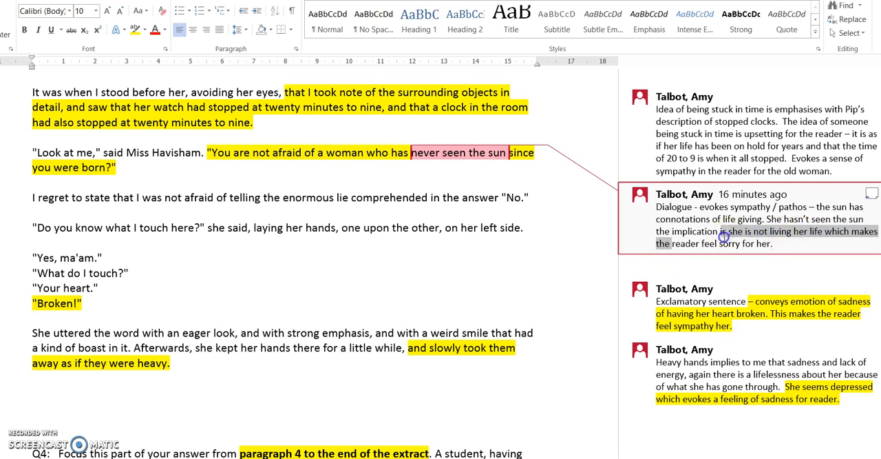
pyautogui.scroll(-3)
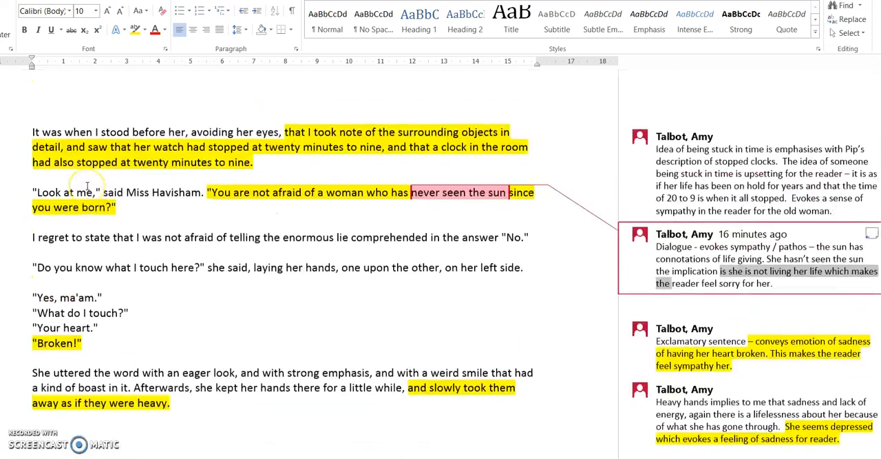
pyautogui.scroll(-3)
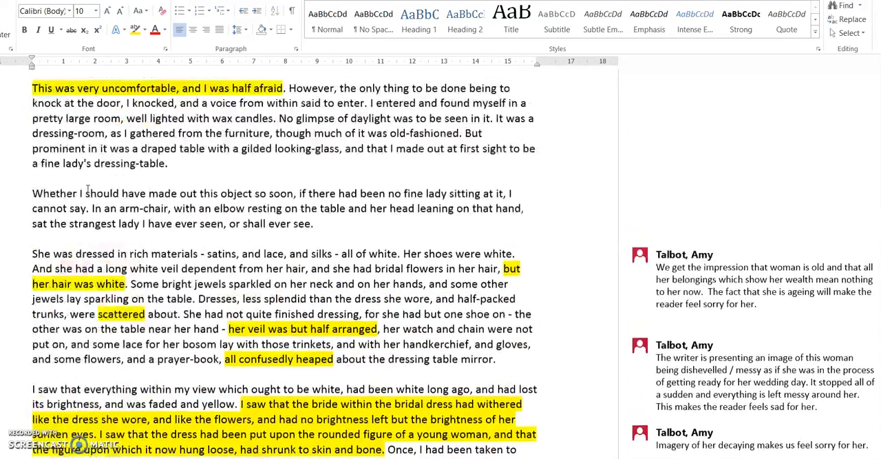
pyautogui.scroll(-3)
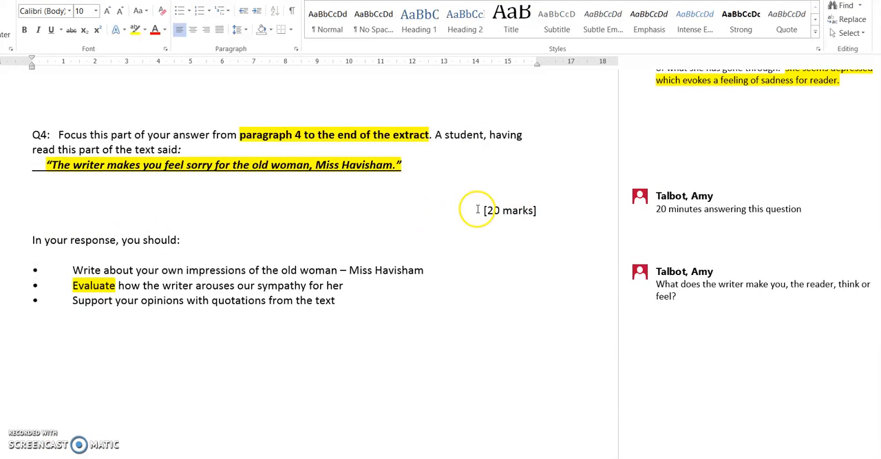
pyautogui.moveTo(543, 209)
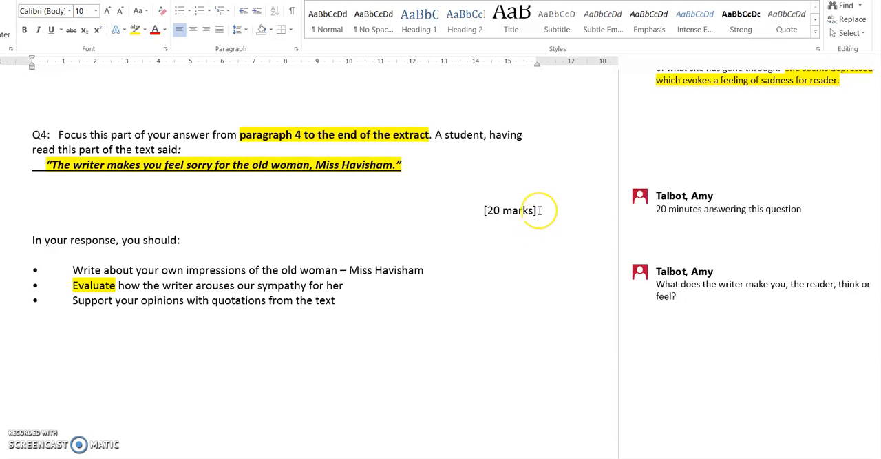
pyautogui.moveTo(309, 243)
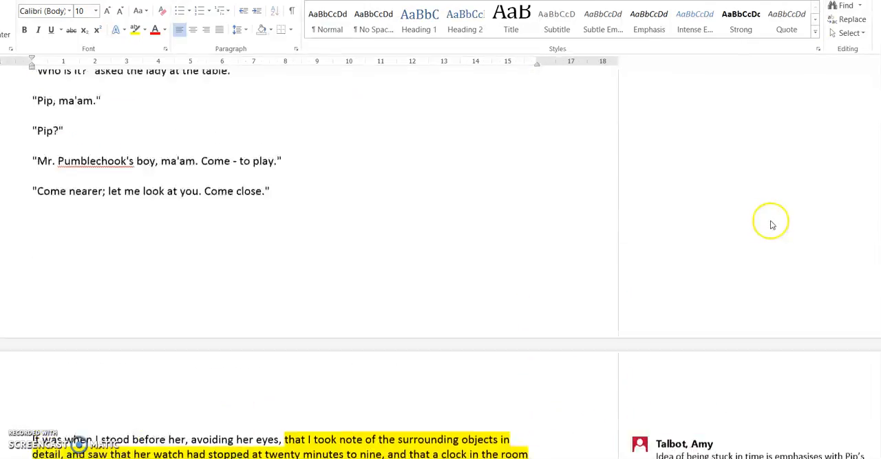
pyautogui.scroll(-3)
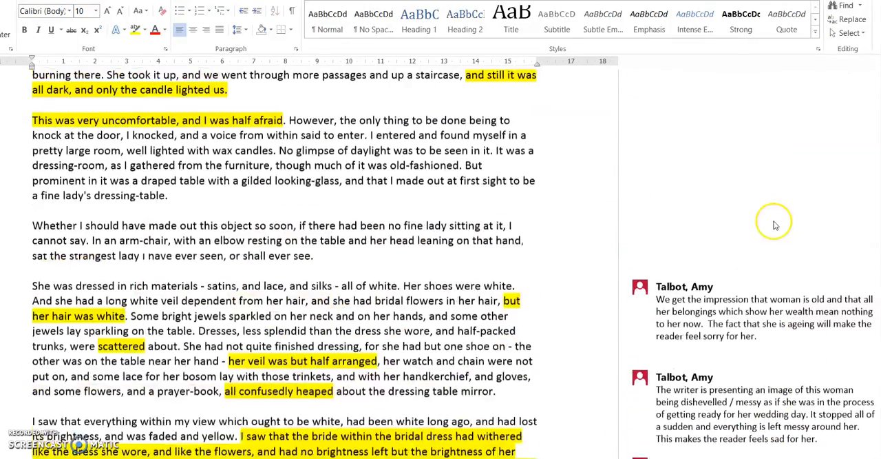
pyautogui.scroll(-3)
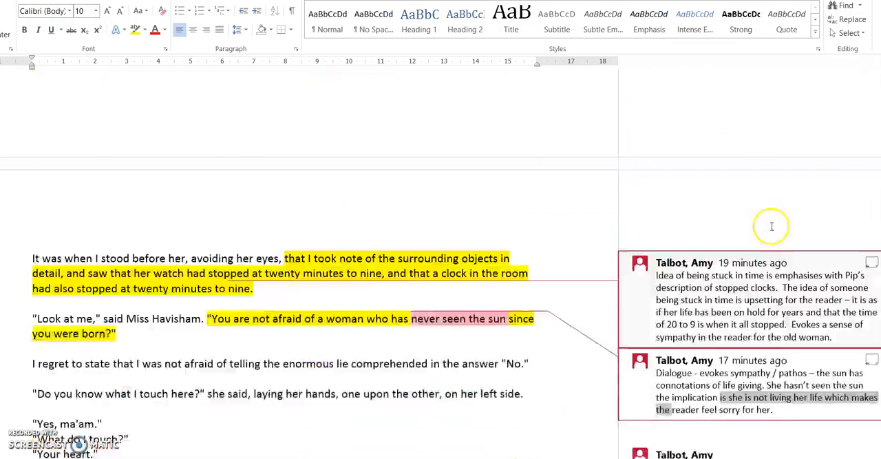
pyautogui.scroll(-3)
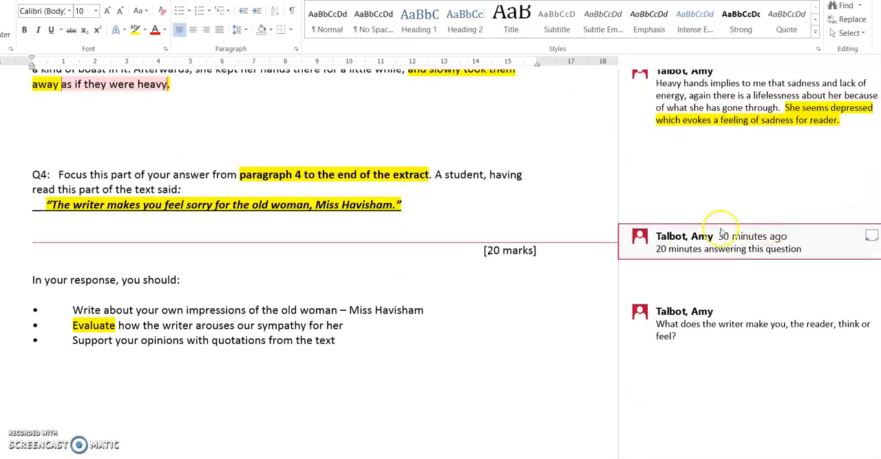